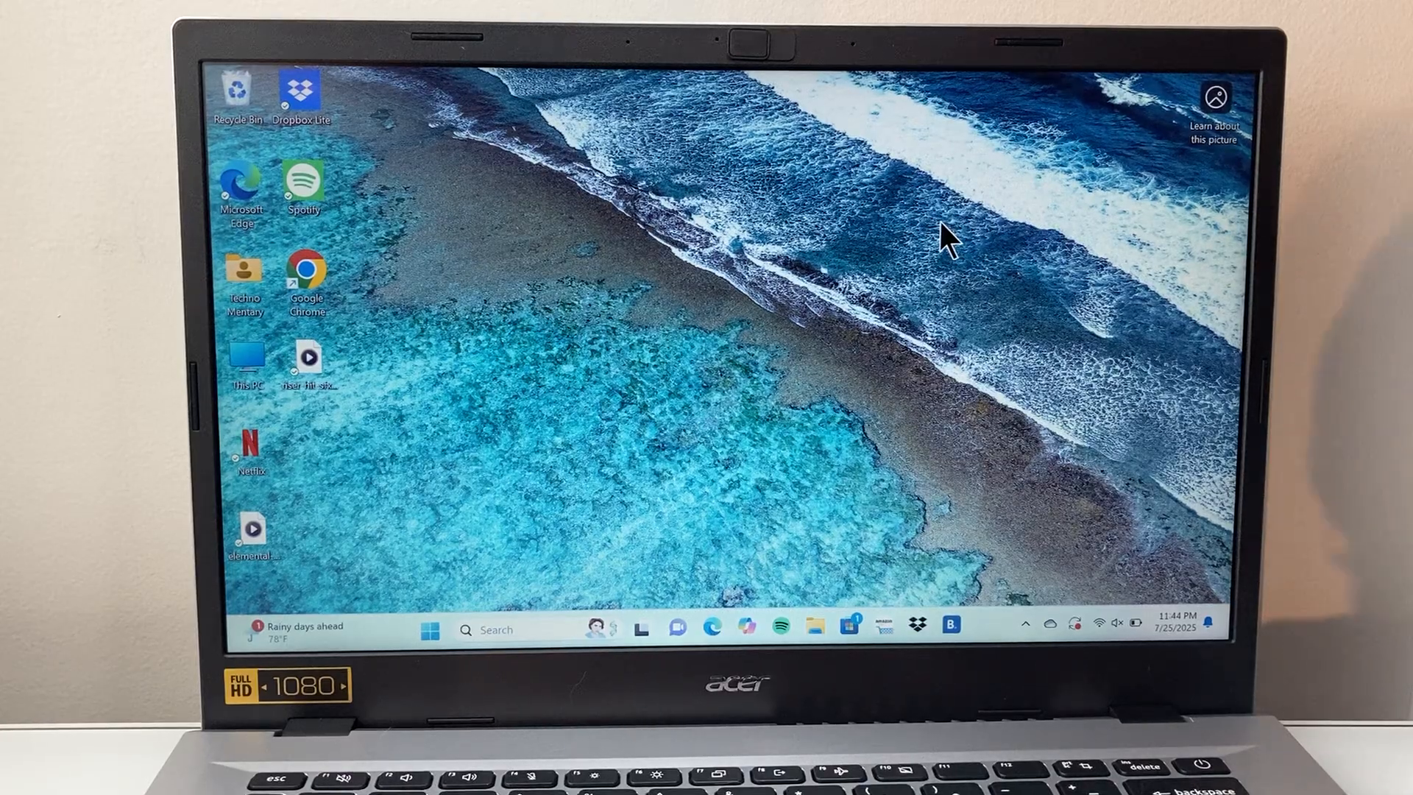
{"action": "mouse_move", "coordinate": [630, 505]}
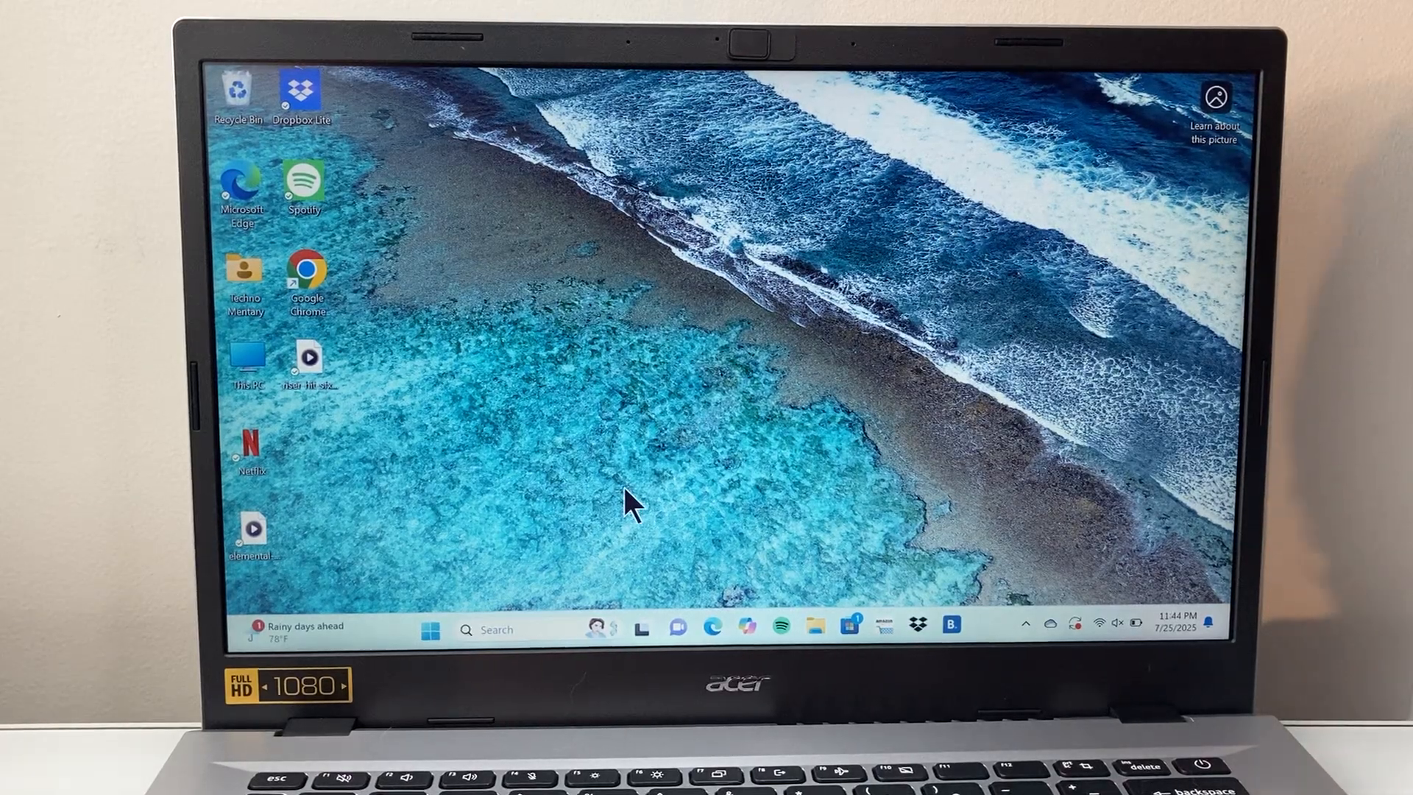
Search Start for "run" to find the Run app
{"action": "left_click", "coordinate": [431, 628]}
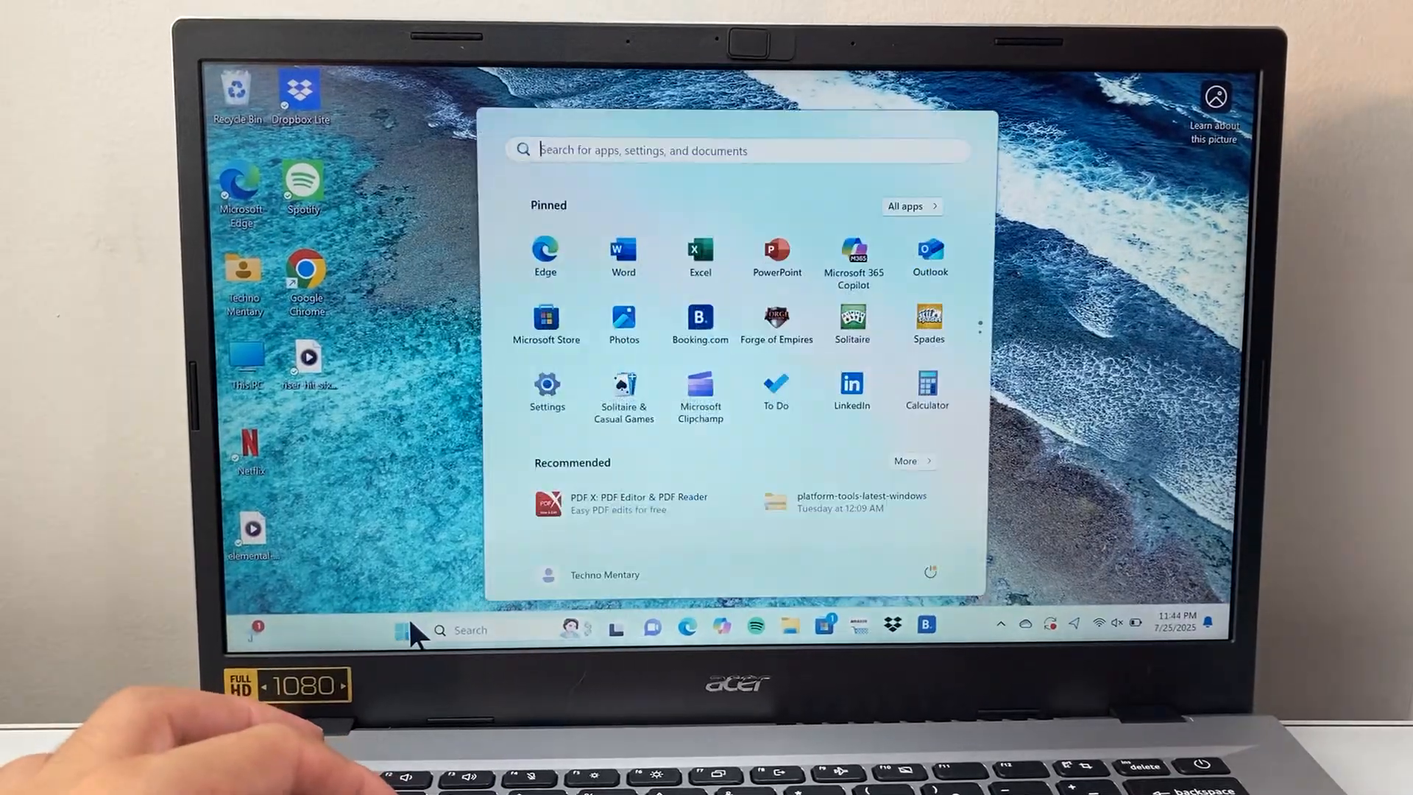
{"action": "type", "text": "run"}
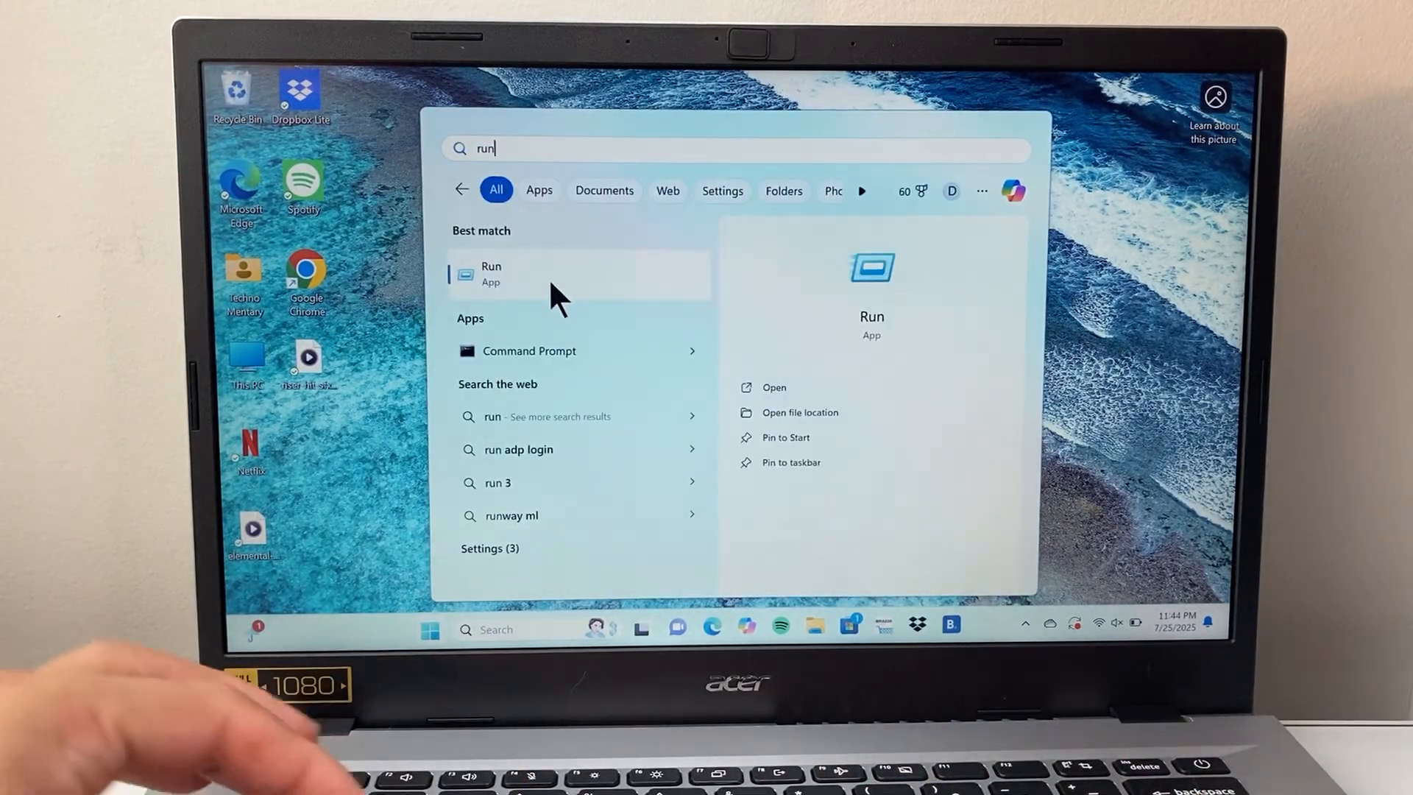
Launch the Run app from the best-match search result
{"action": "left_click", "coordinate": [490, 273]}
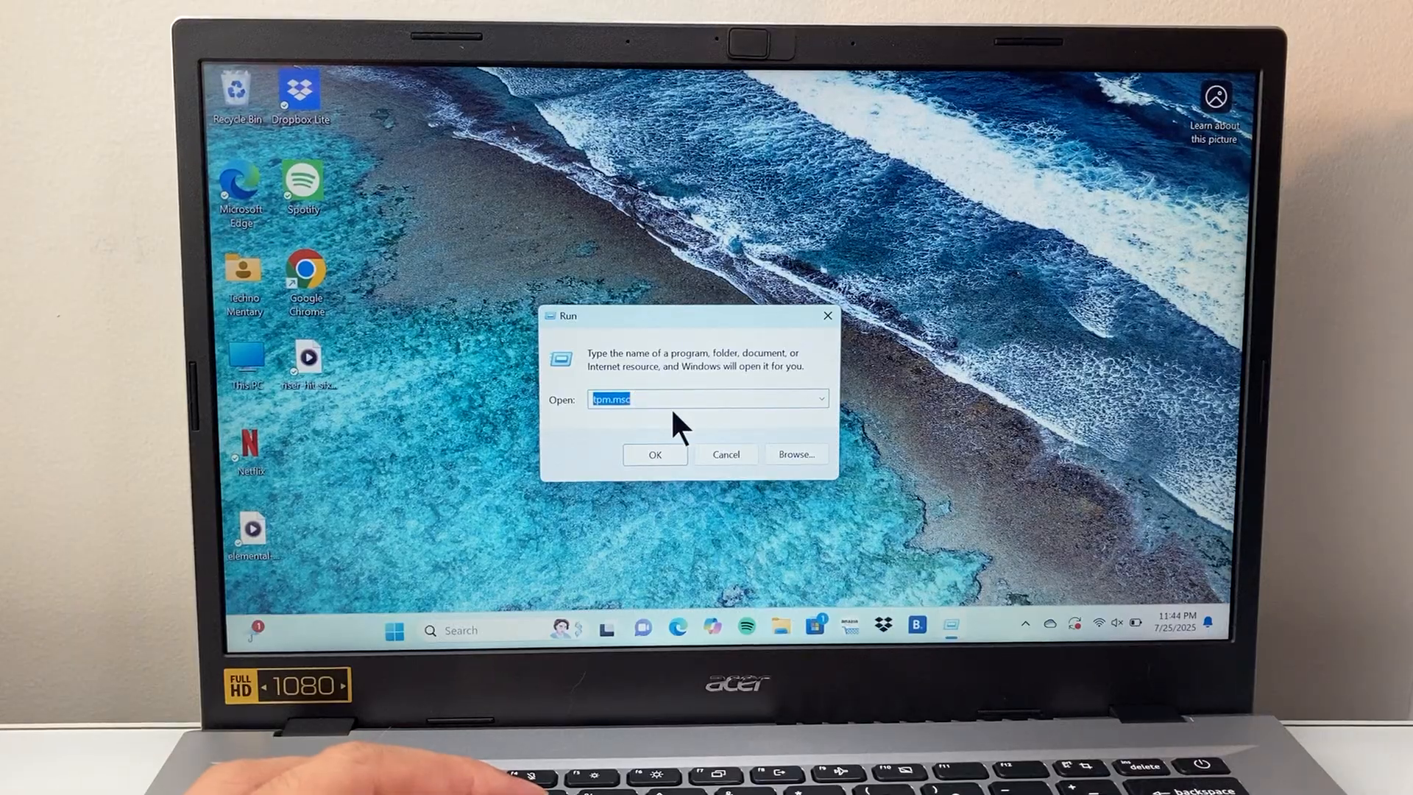
{"action": "mouse_move", "coordinate": [635, 419]}
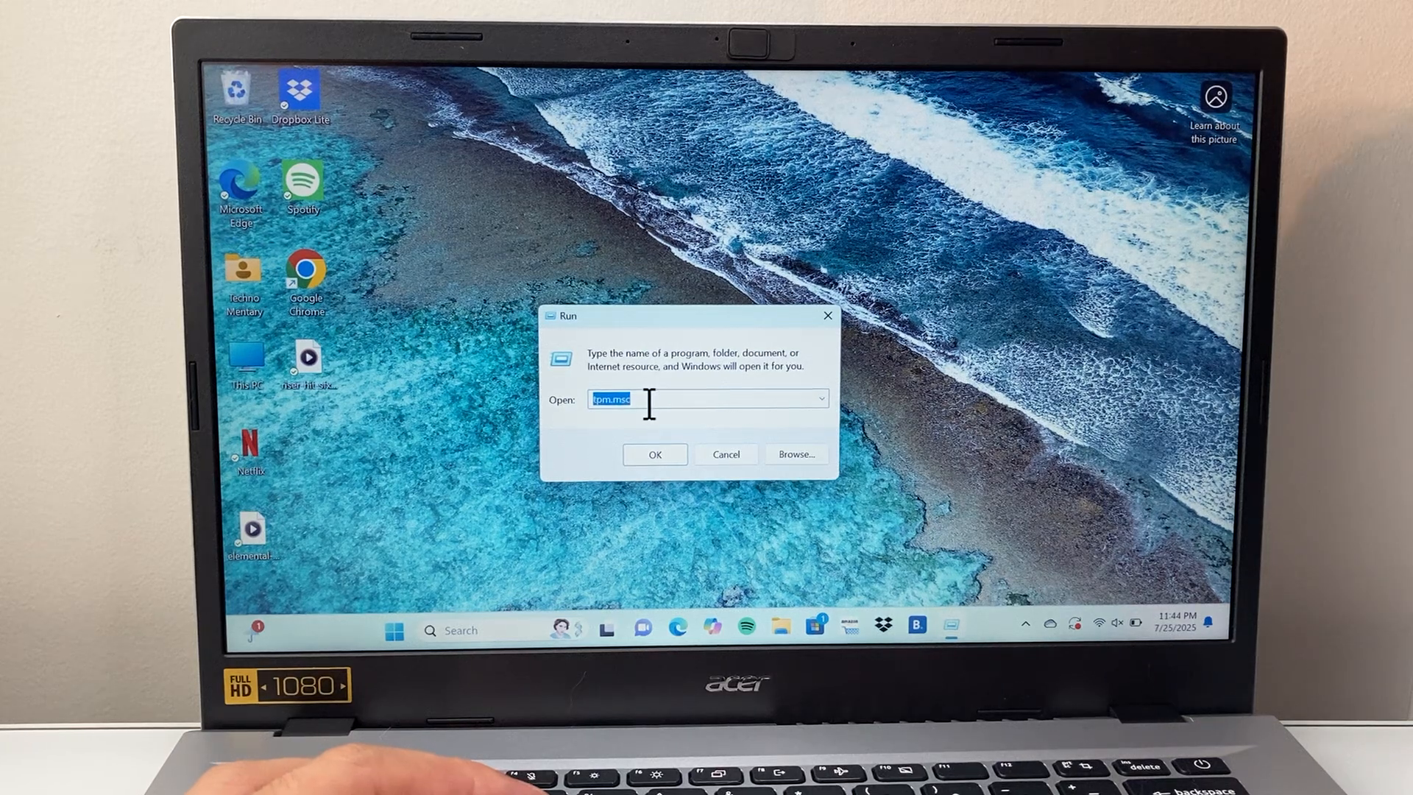
Run tpm.msc to open TPM Management showing the TPM status
{"action": "left_click", "coordinate": [655, 454]}
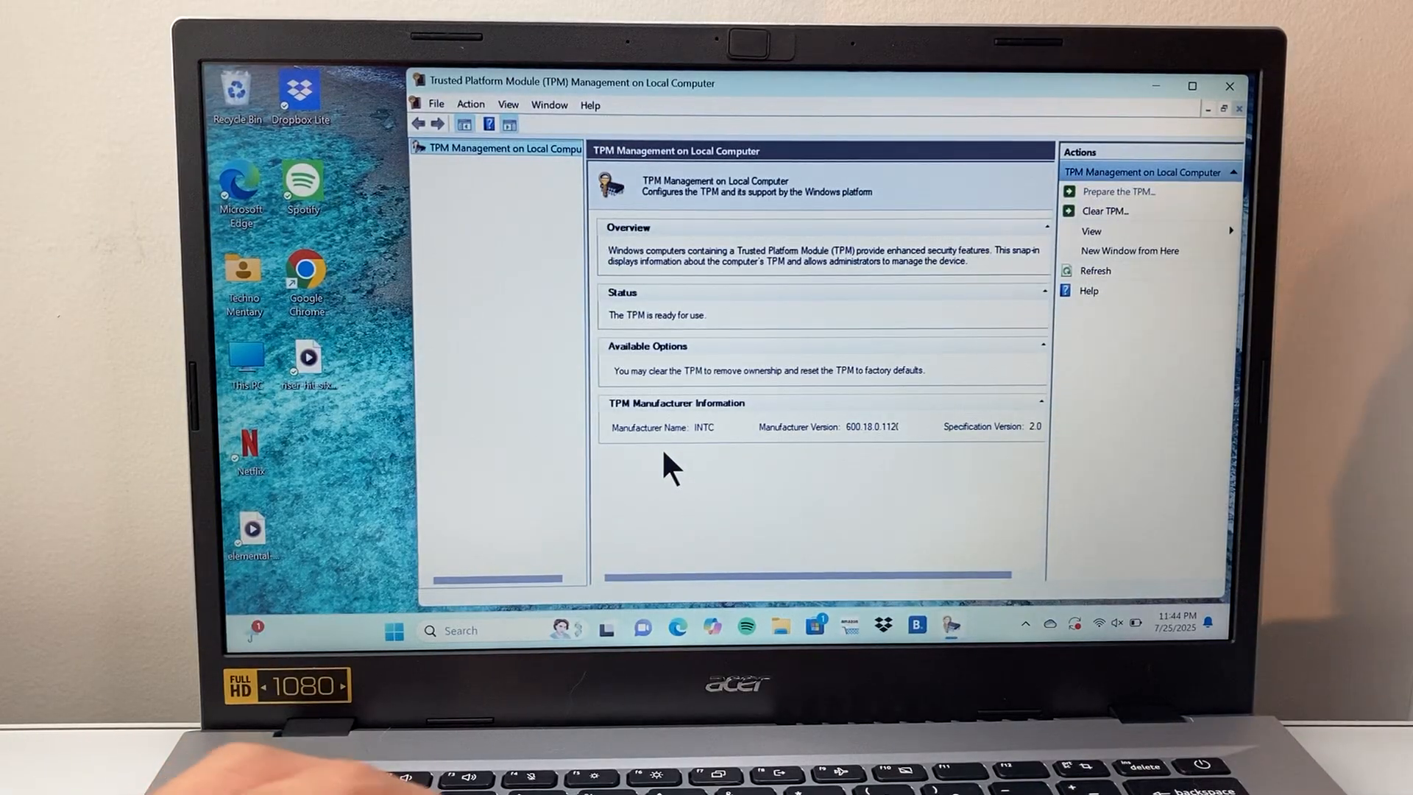
{"action": "mouse_move", "coordinate": [635, 108]}
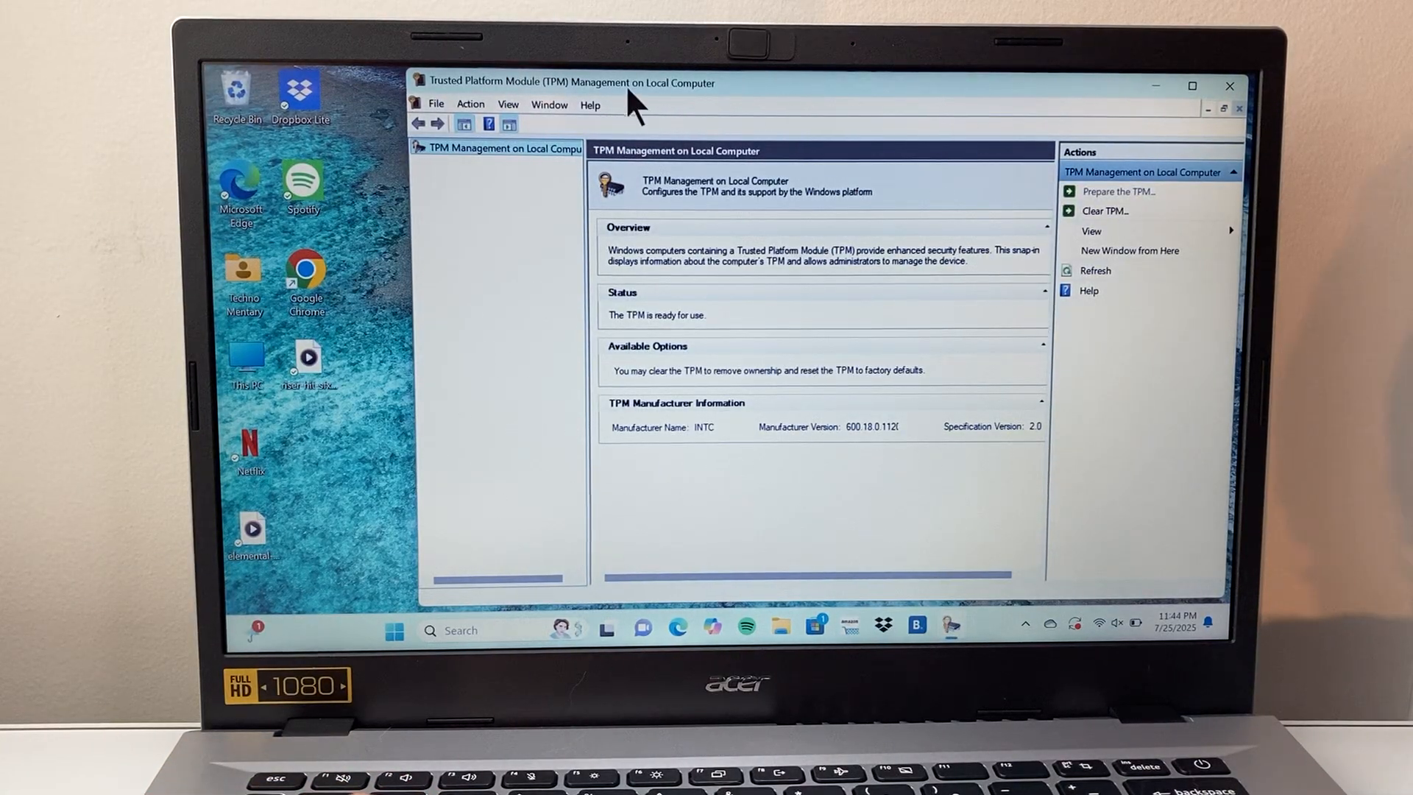
{"action": "mouse_move", "coordinate": [905, 451]}
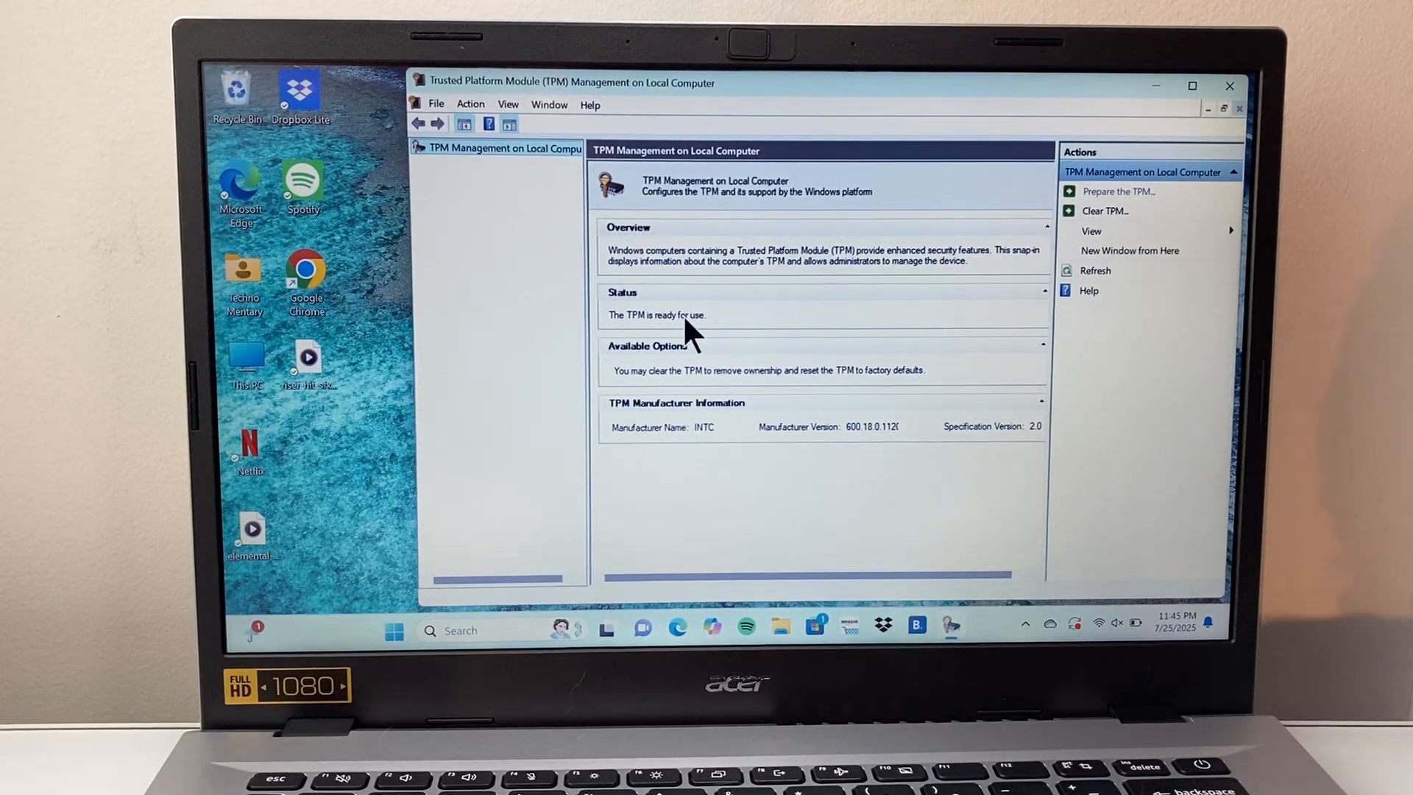
{"action": "mouse_move", "coordinate": [1040, 441]}
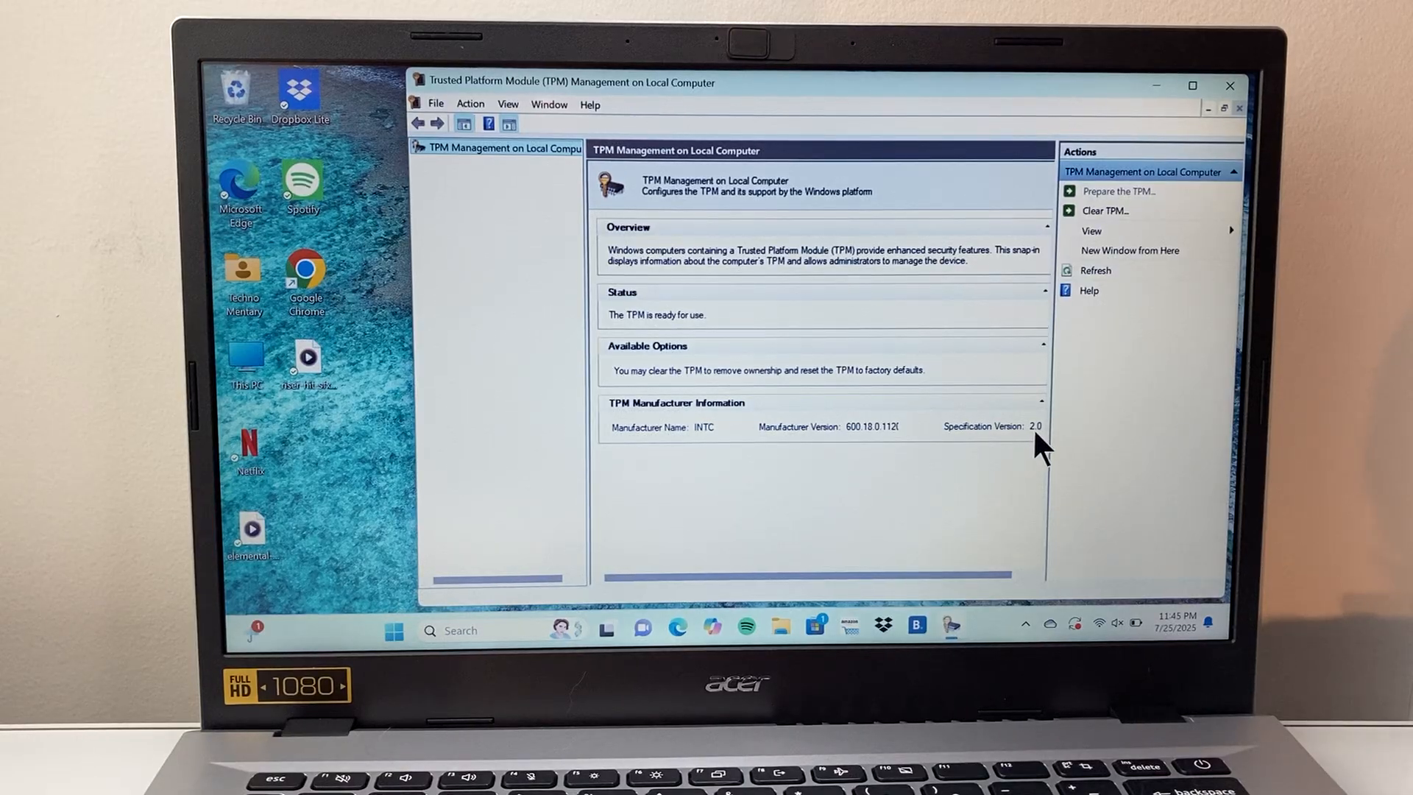
{"action": "mouse_move", "coordinate": [752, 347]}
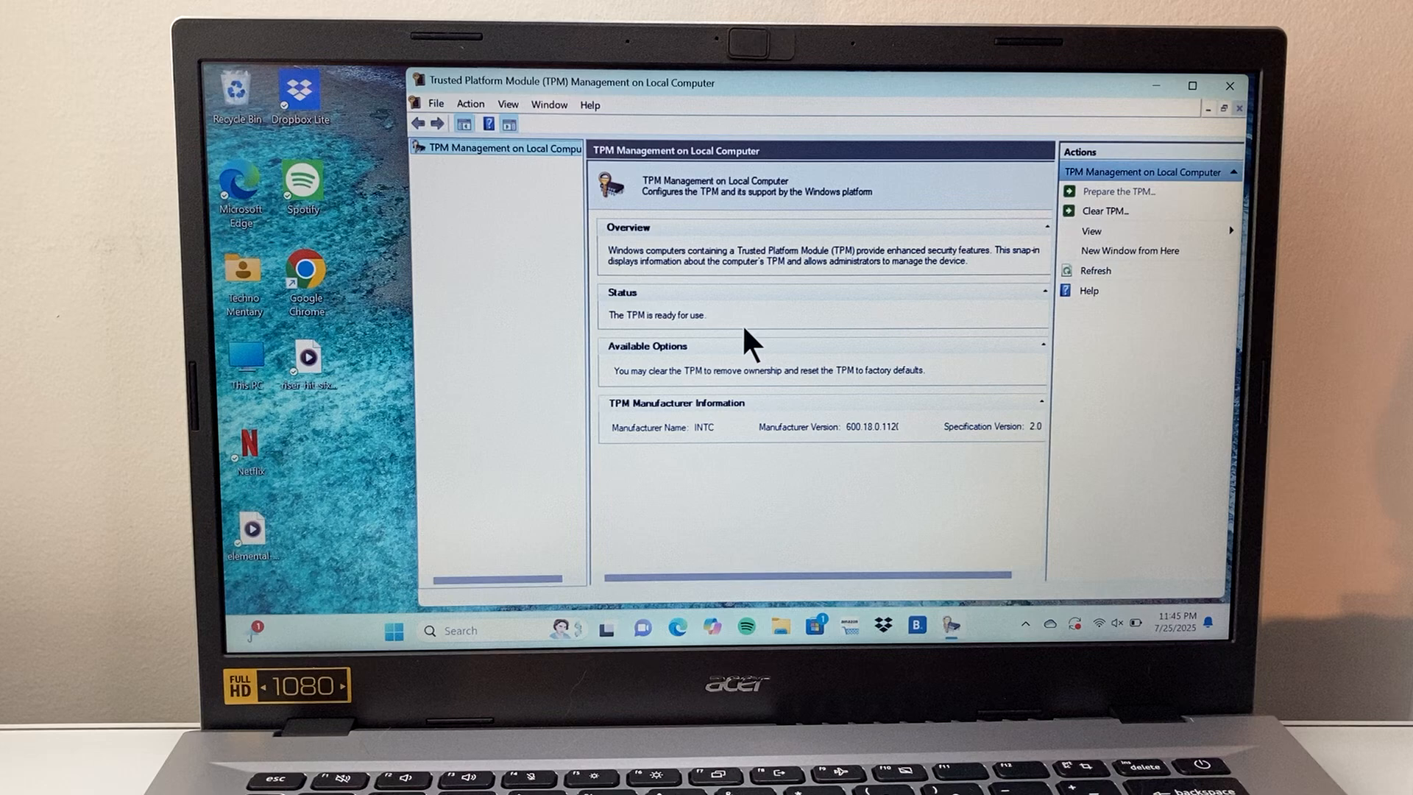
{"action": "mouse_move", "coordinate": [1040, 450]}
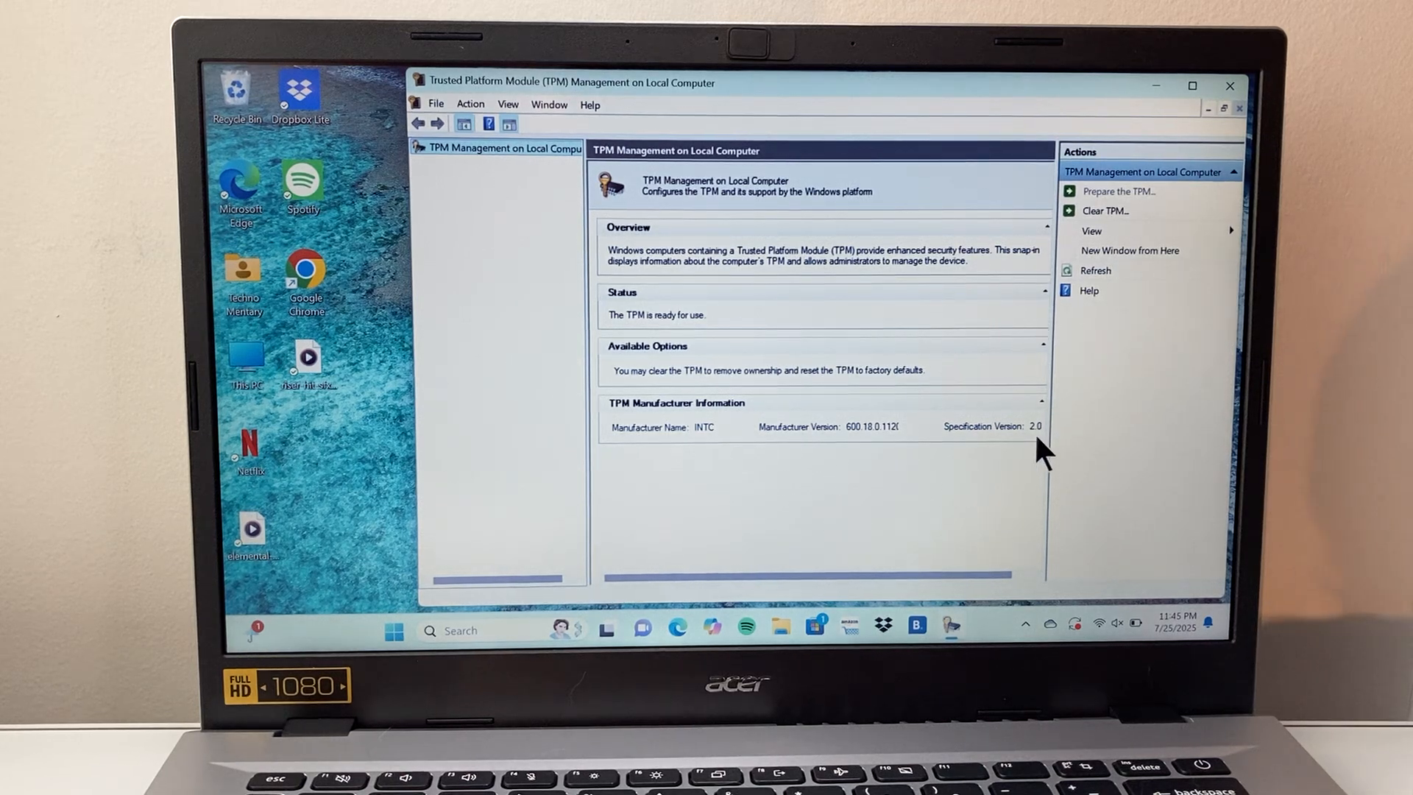
{"action": "mouse_move", "coordinate": [1036, 451]}
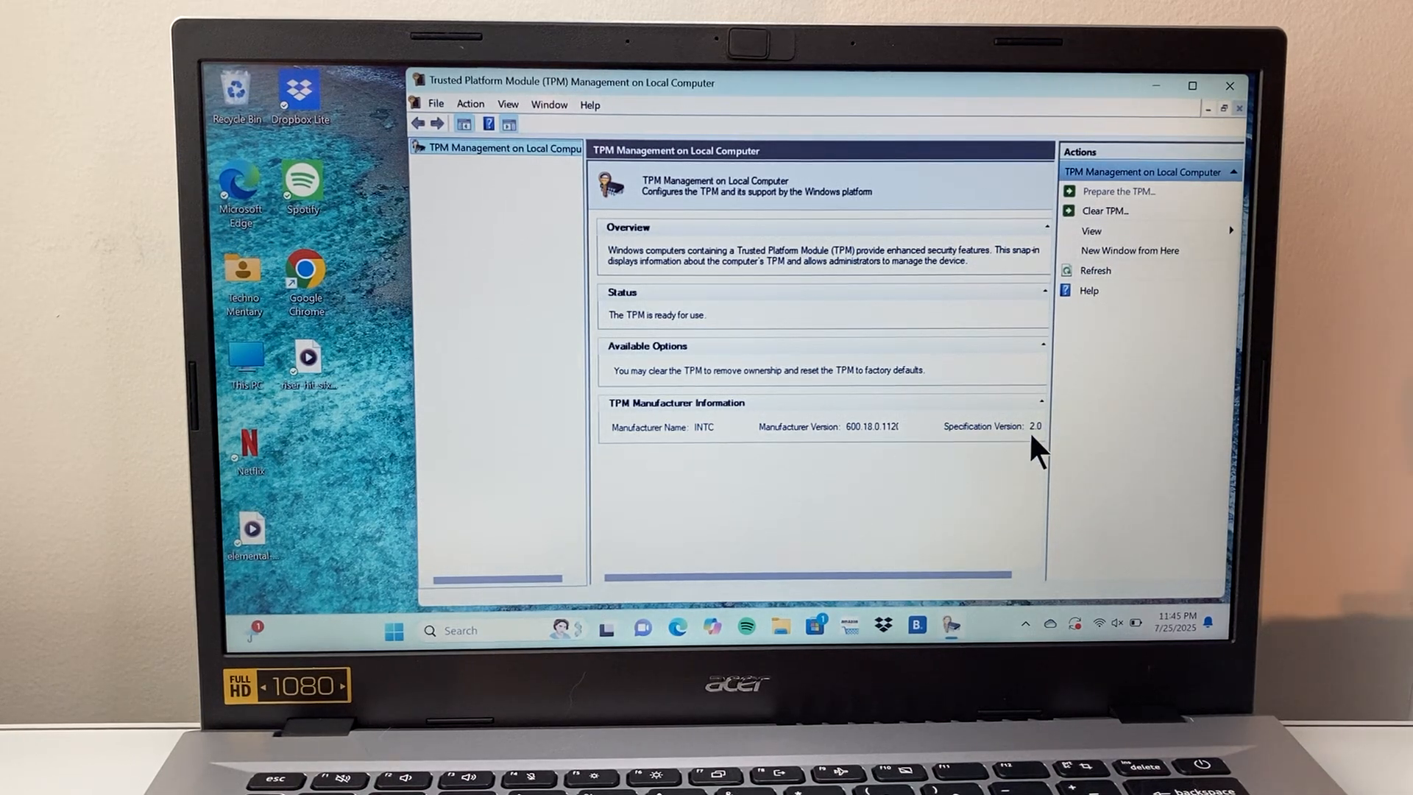